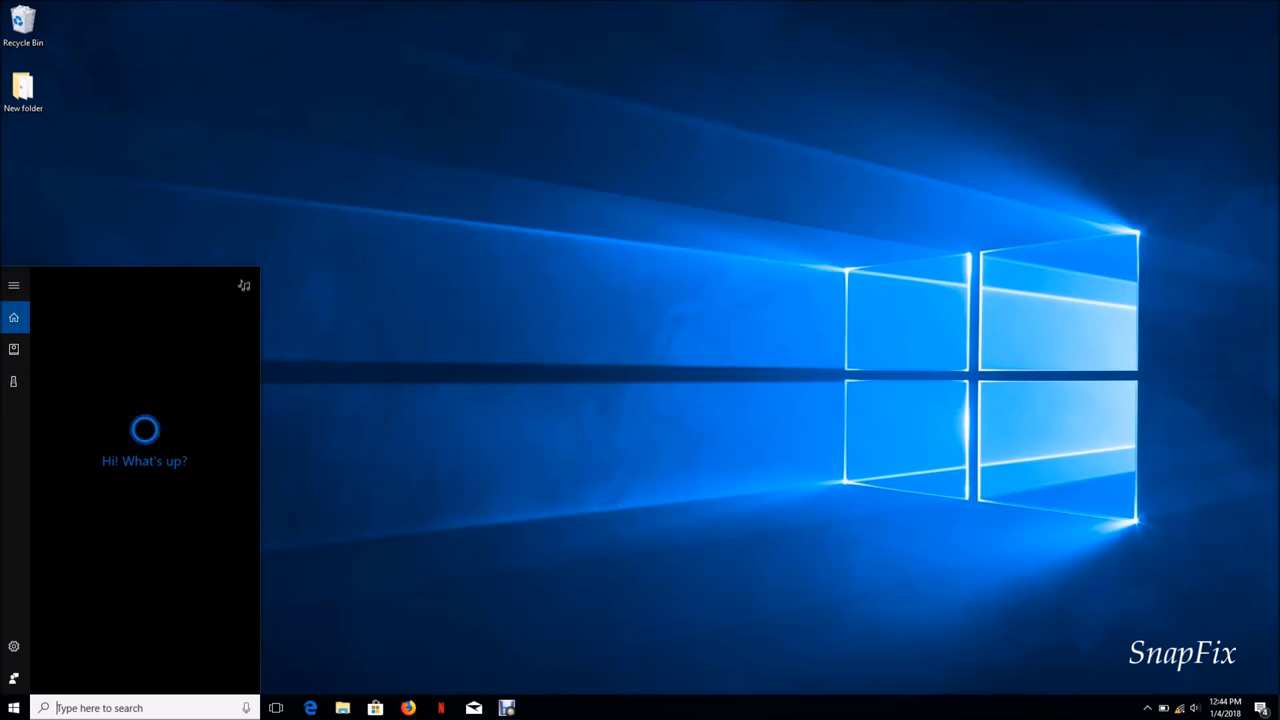
# Search Windows for 'control panel' and open the Control Panel
pyautogui.write('c')
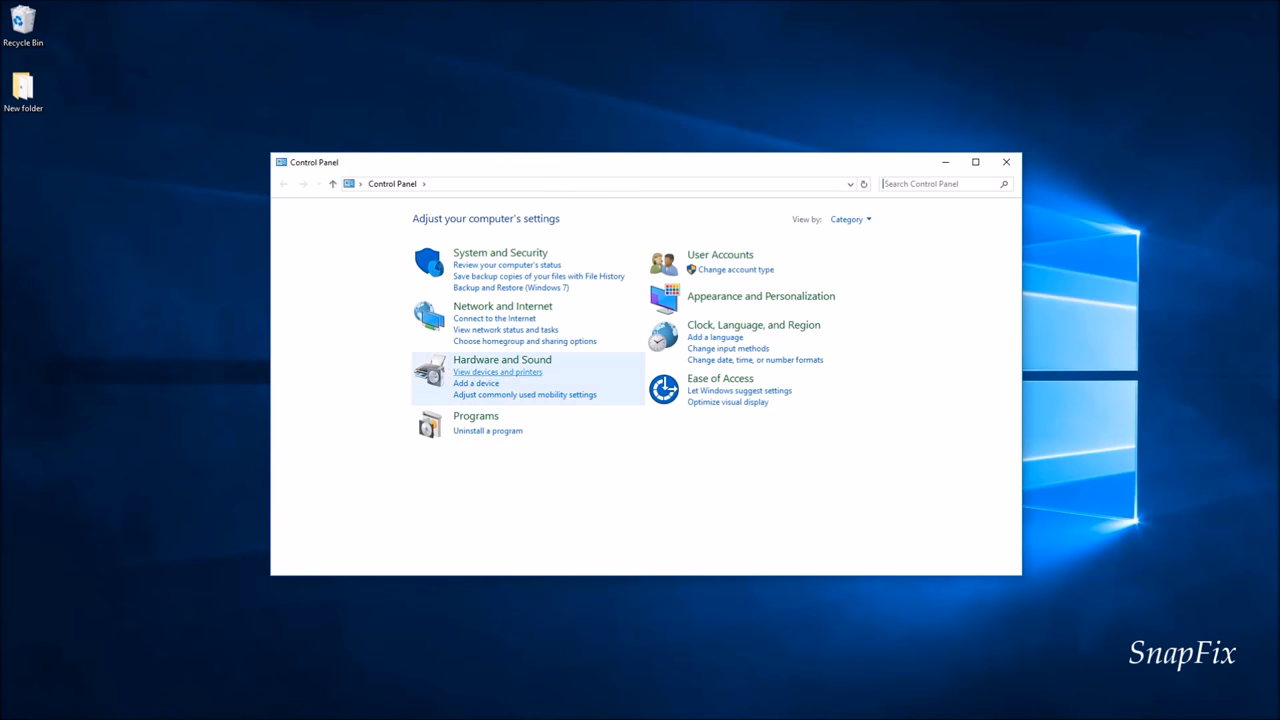
pyautogui.moveTo(500, 252)
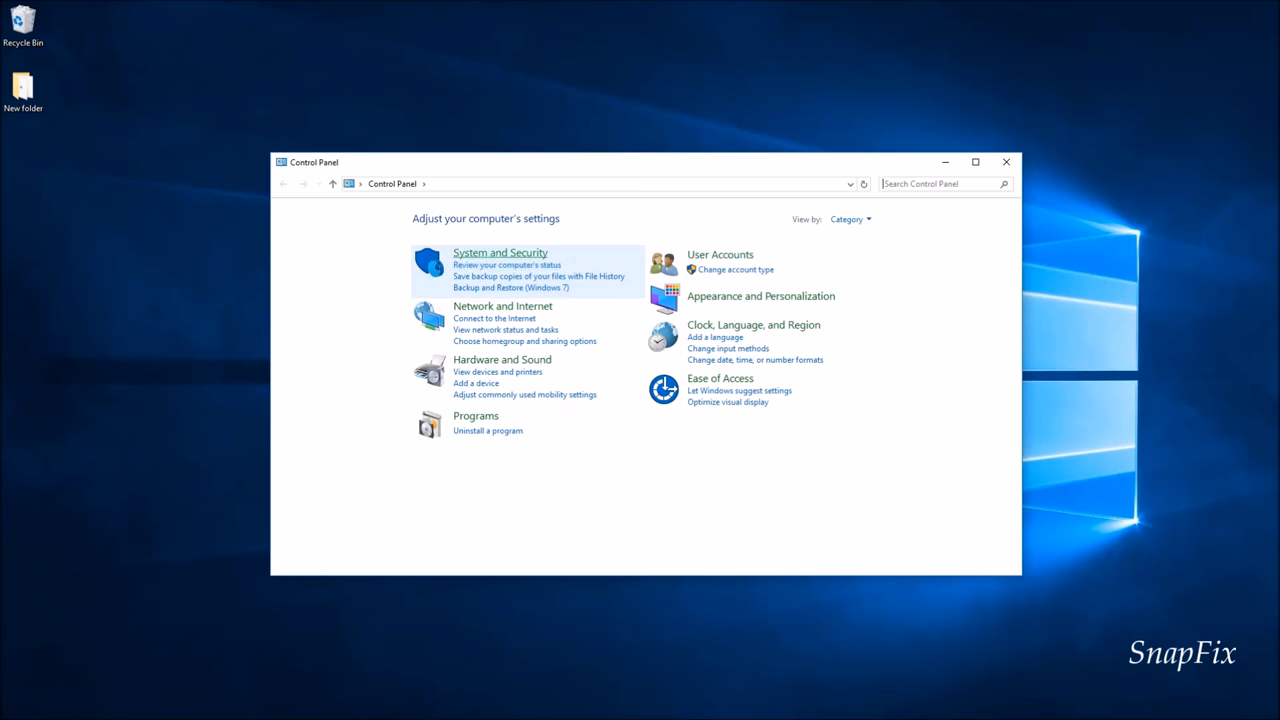
pyautogui.moveTo(500, 252)
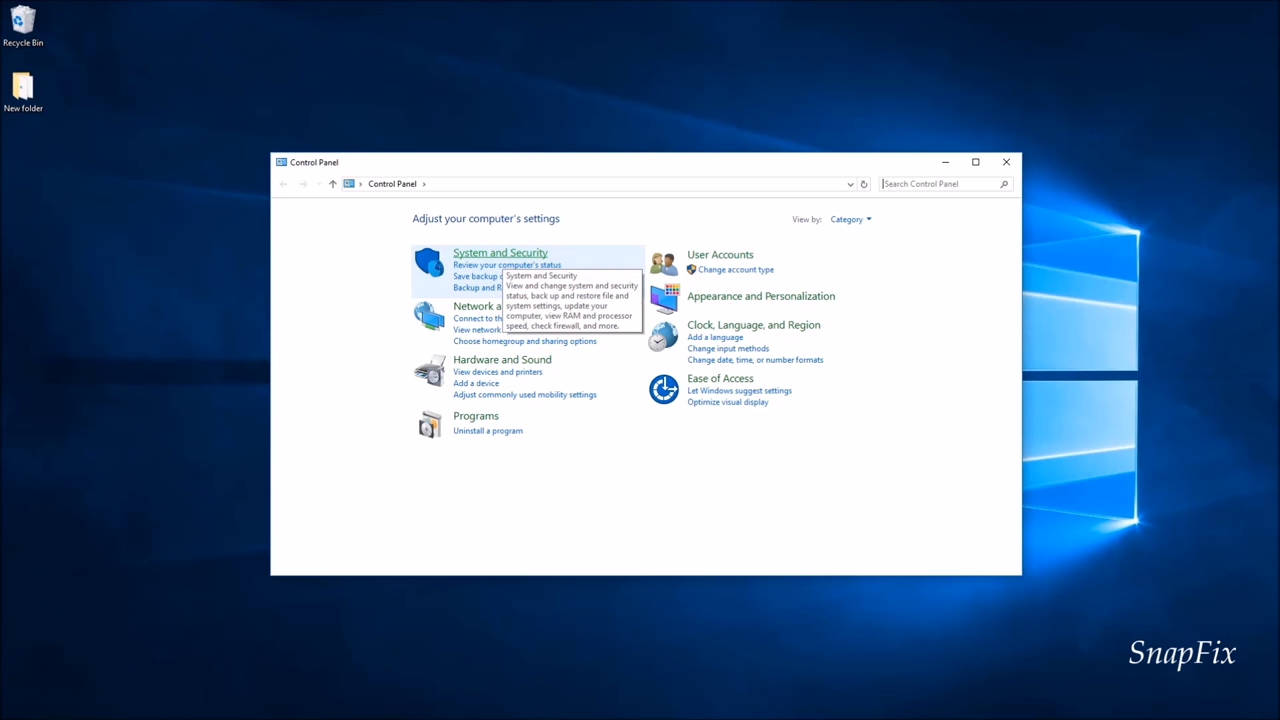
# Go through System and Security and Power Options to edit the Balanced plan's settings
pyautogui.click(500, 252)
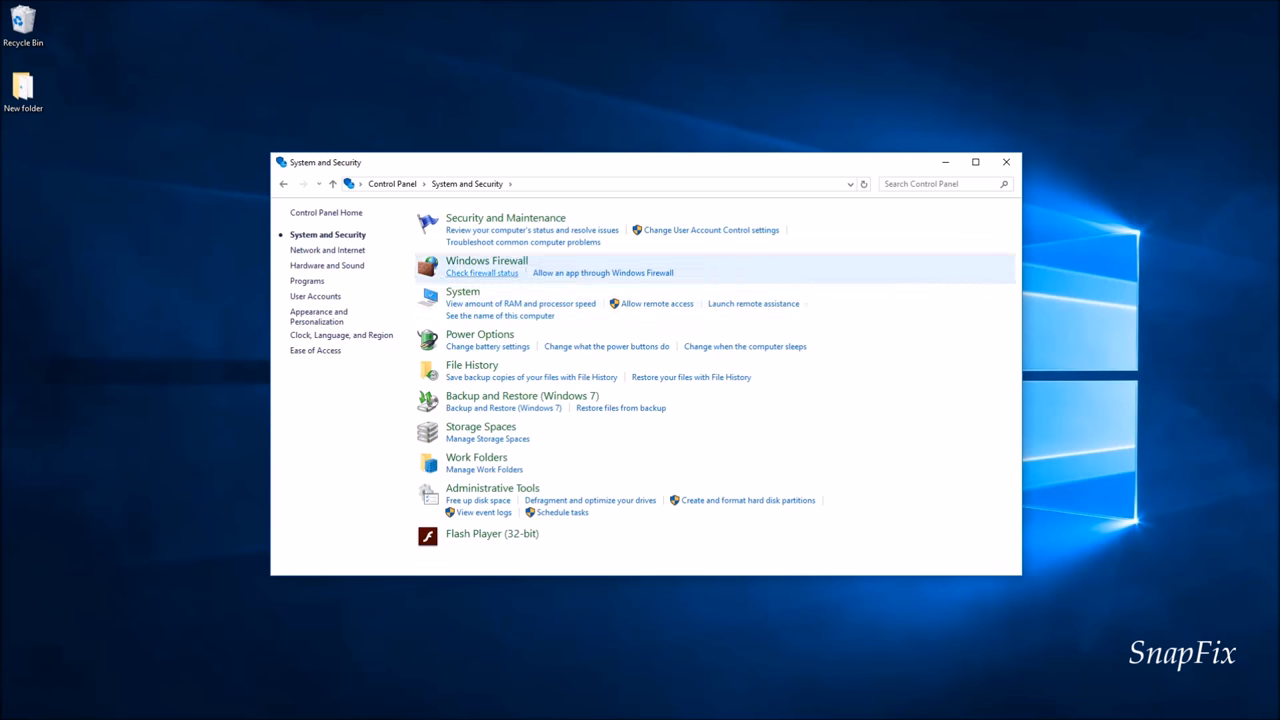
pyautogui.moveTo(479, 334)
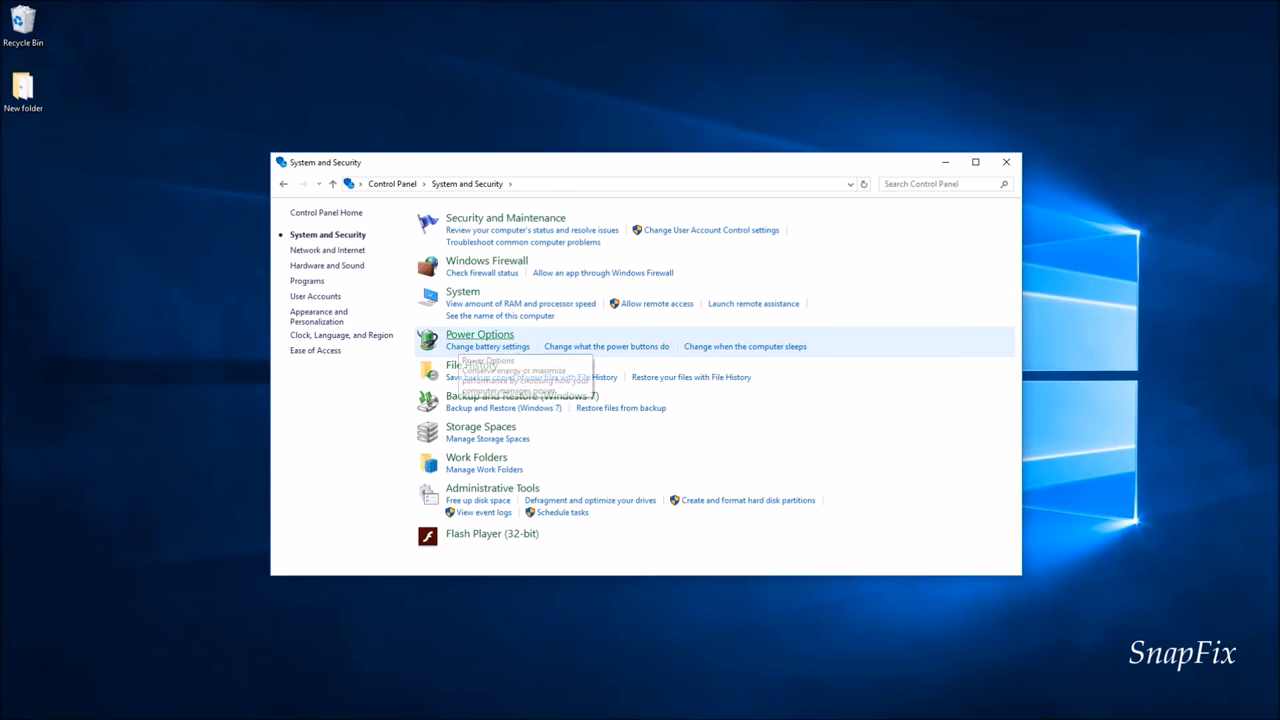
pyautogui.moveTo(480, 334)
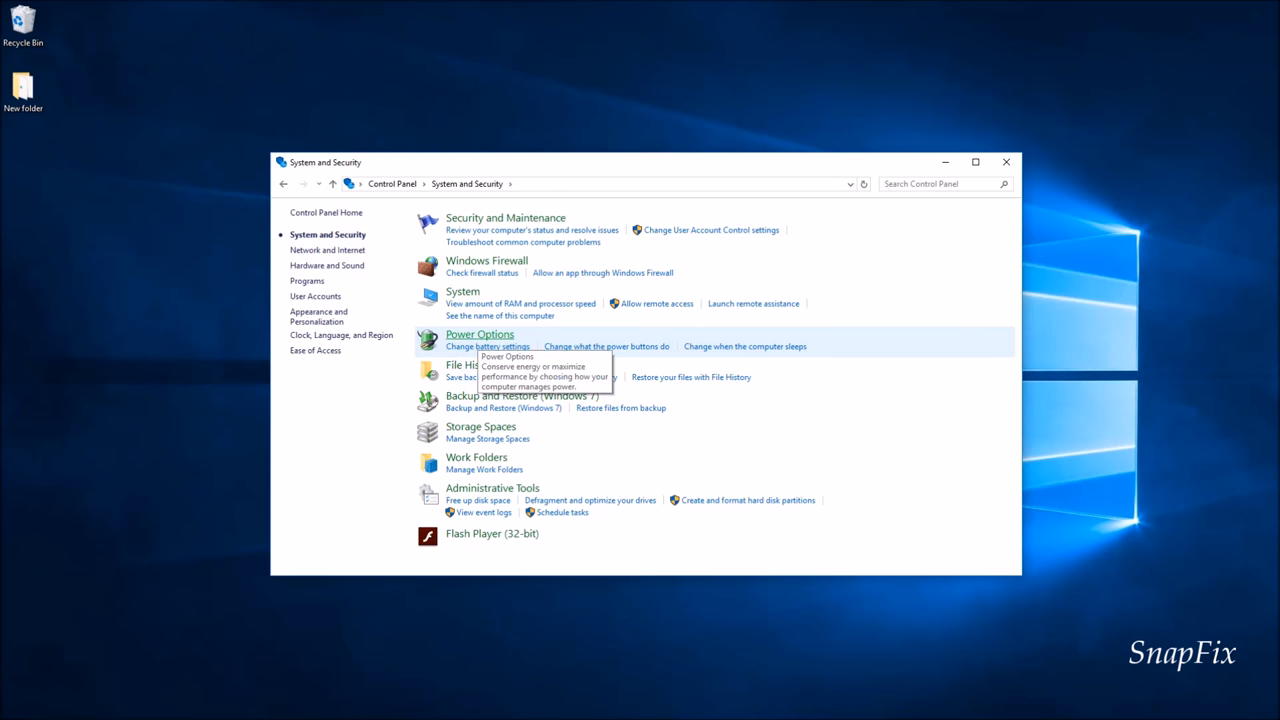
pyautogui.click(479, 334)
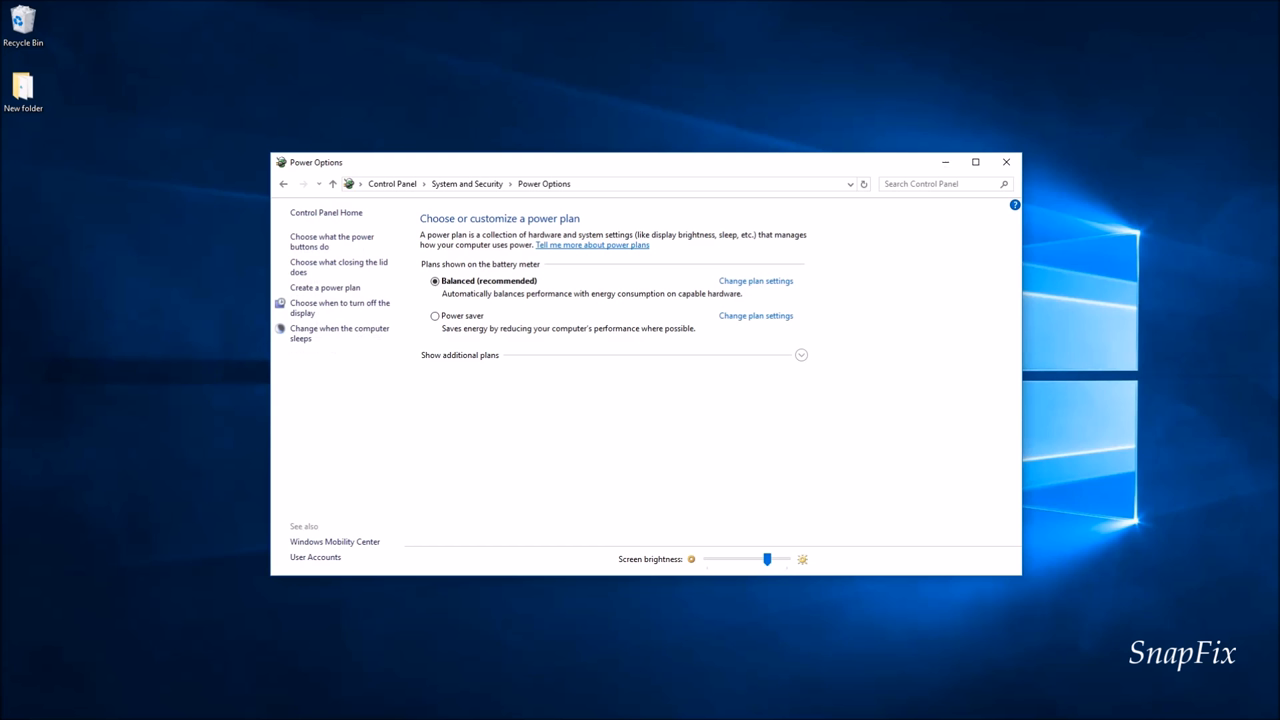
pyautogui.click(755, 280)
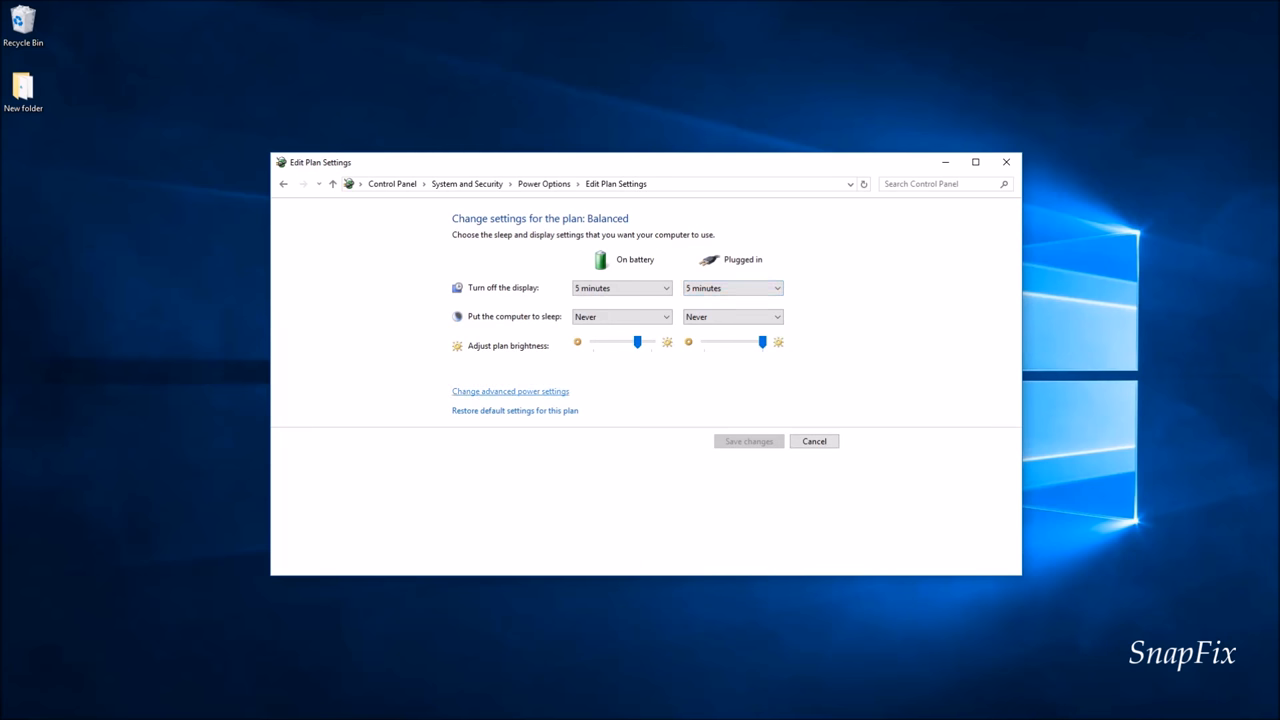
# Open advanced power settings and expand Power buttons and lid, then Lid close action
pyautogui.click(510, 391)
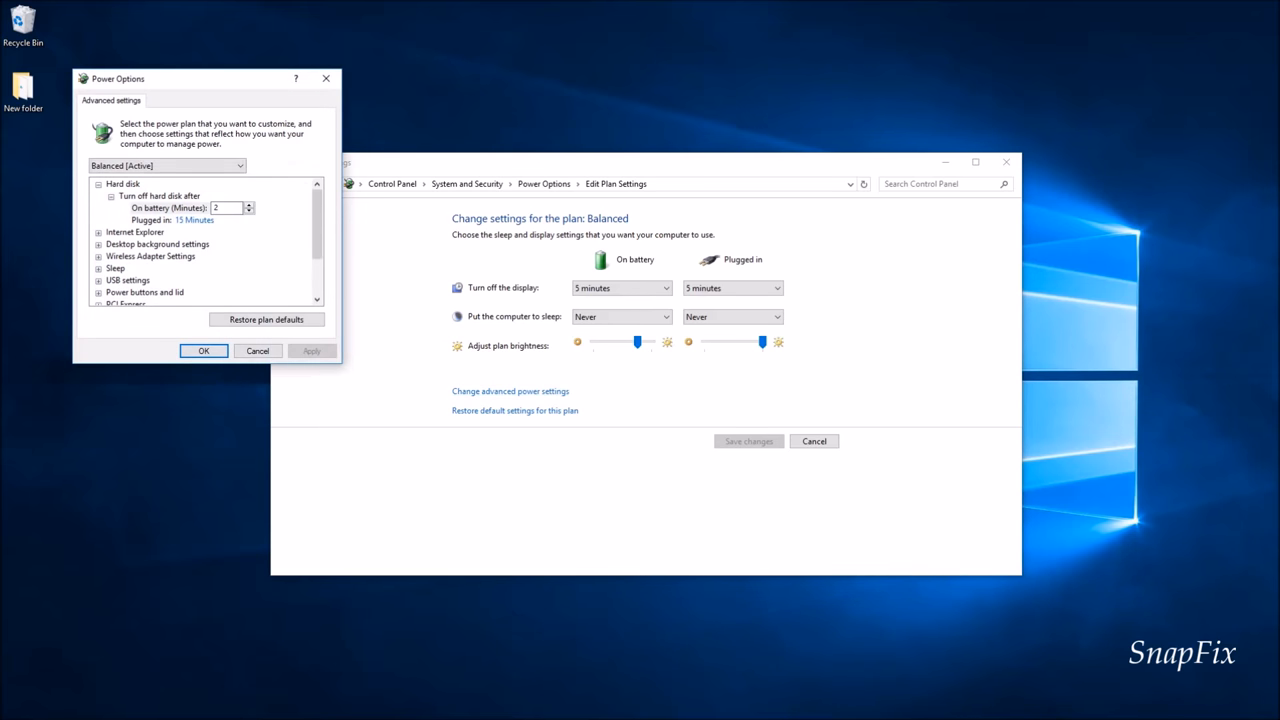
pyautogui.scroll(-3)
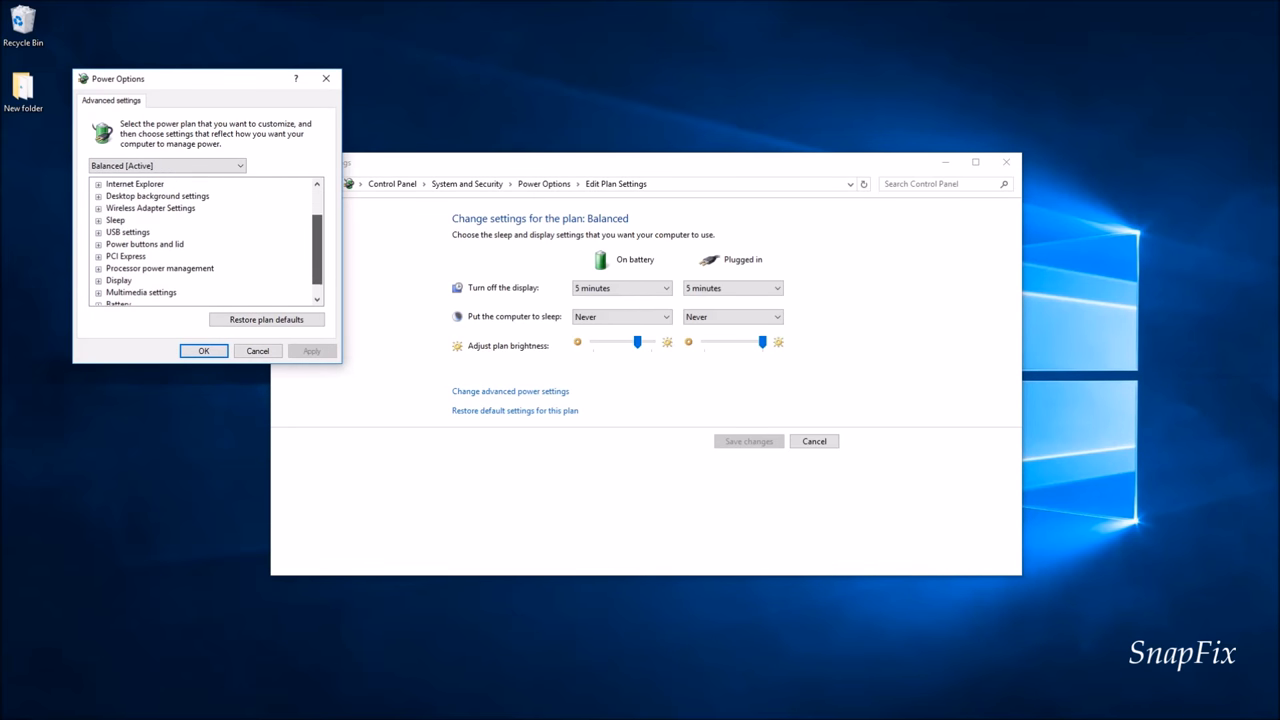
pyautogui.moveTo(144, 243)
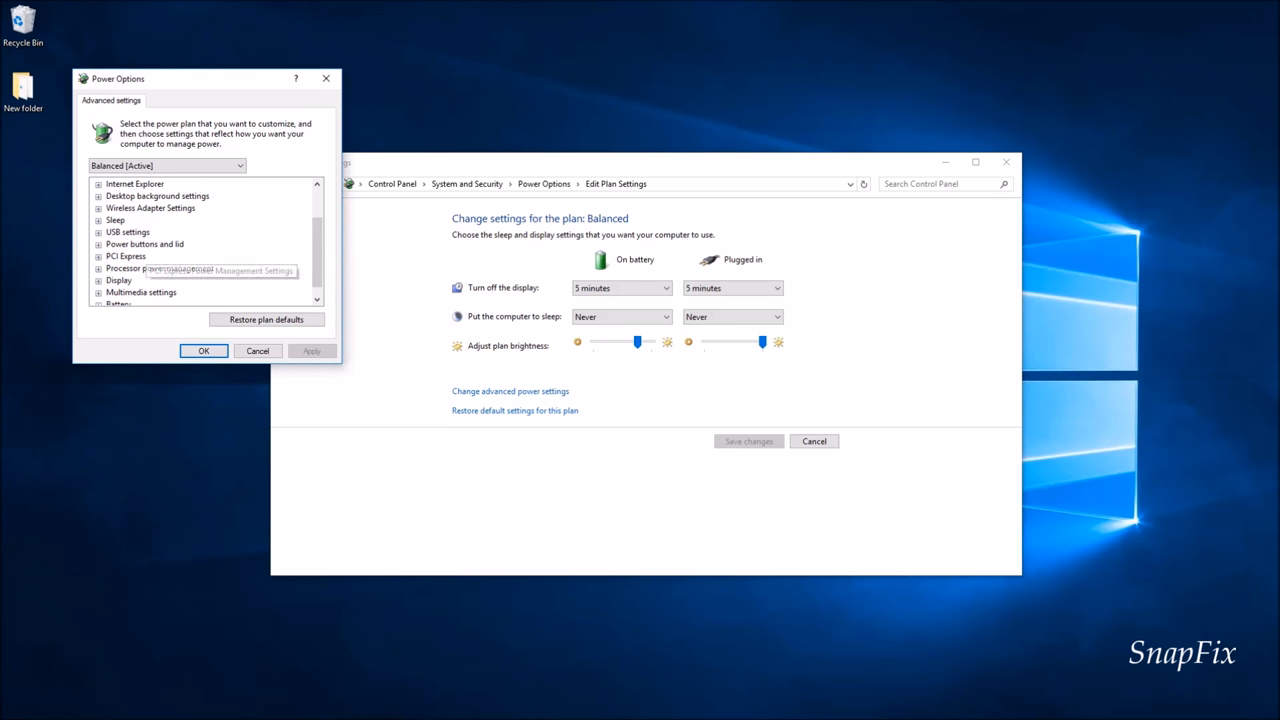
pyautogui.click(99, 244)
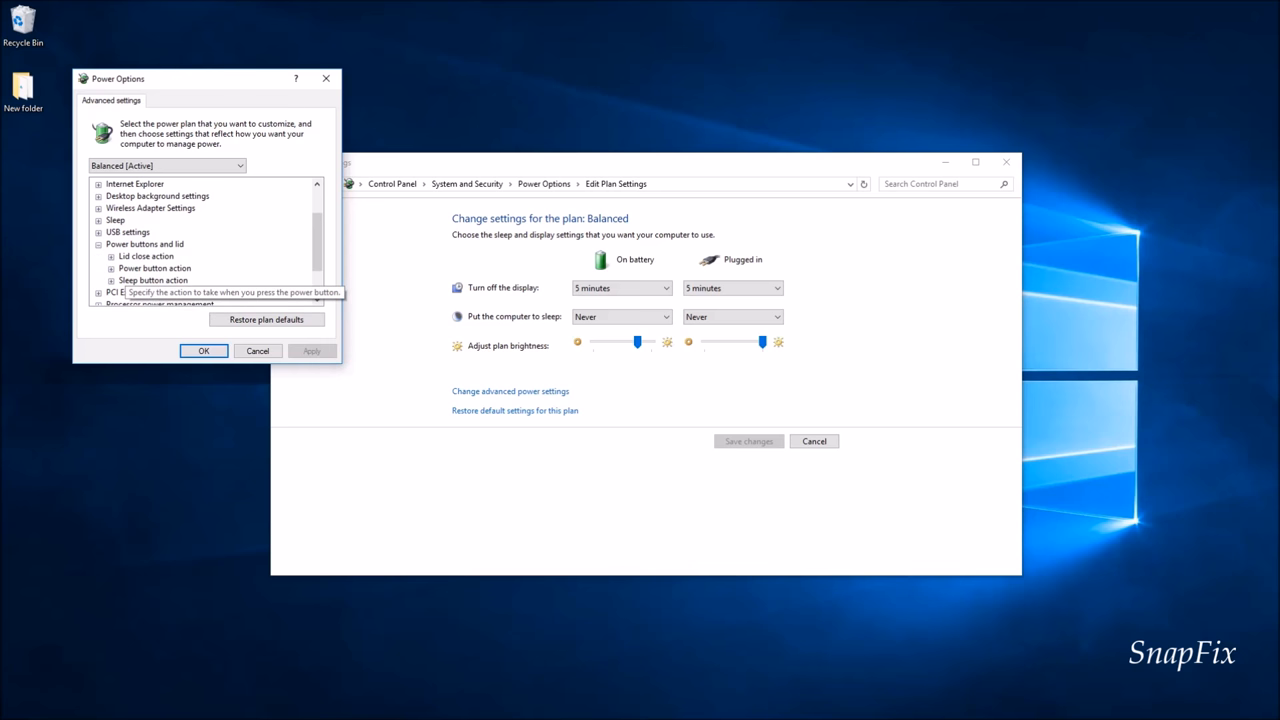
pyautogui.moveTo(153, 280)
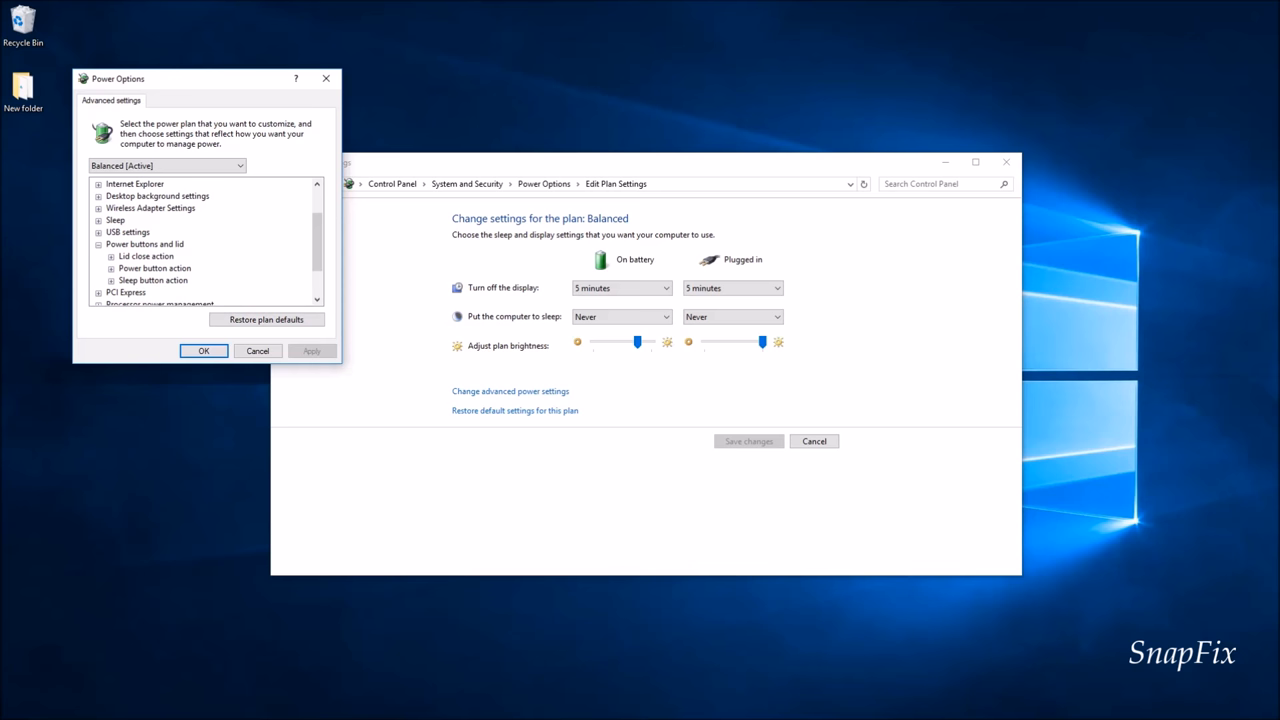
pyautogui.click(111, 256)
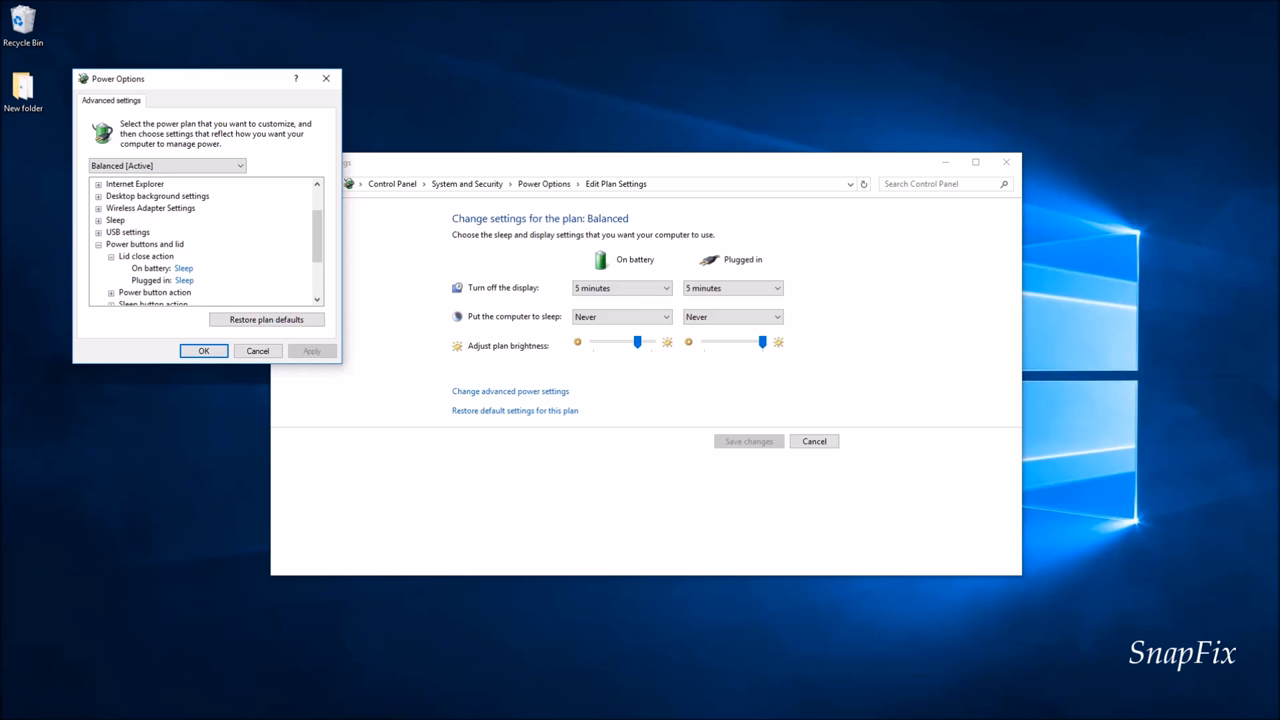
# Set the on-battery lid close action to Do nothing, then open the plugged-in choices
pyautogui.click(160, 292)
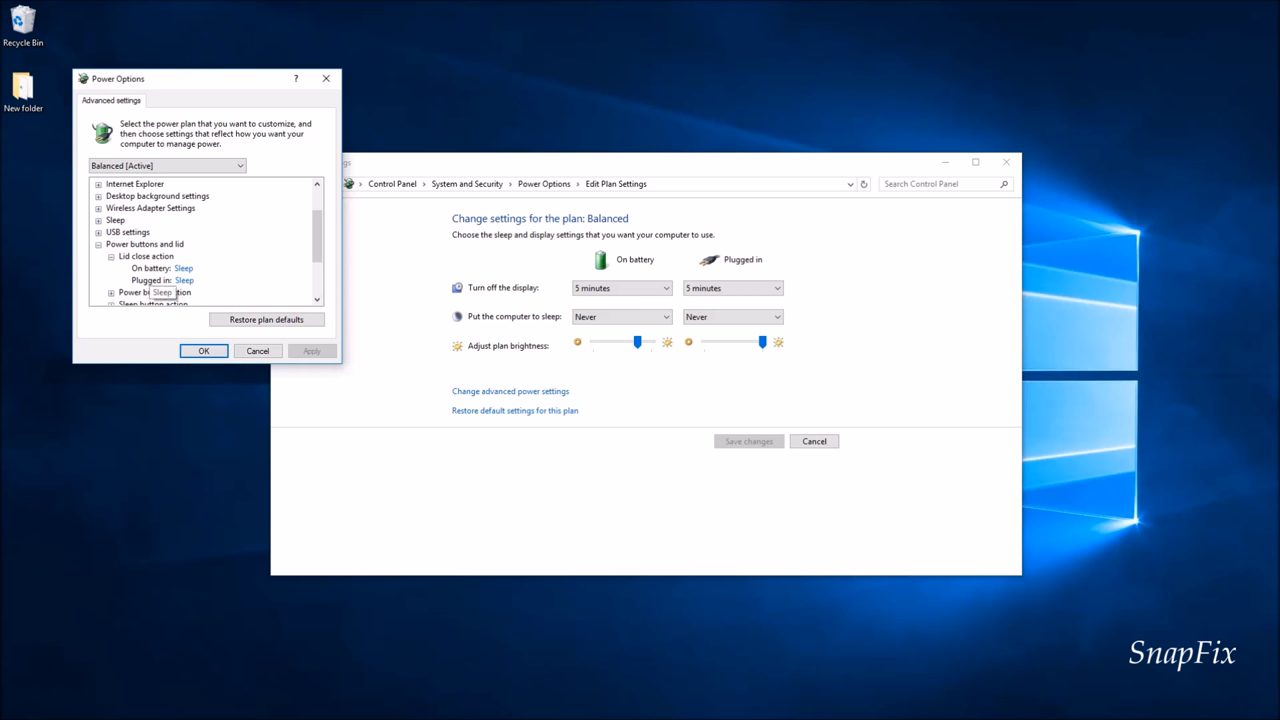
pyautogui.click(183, 268)
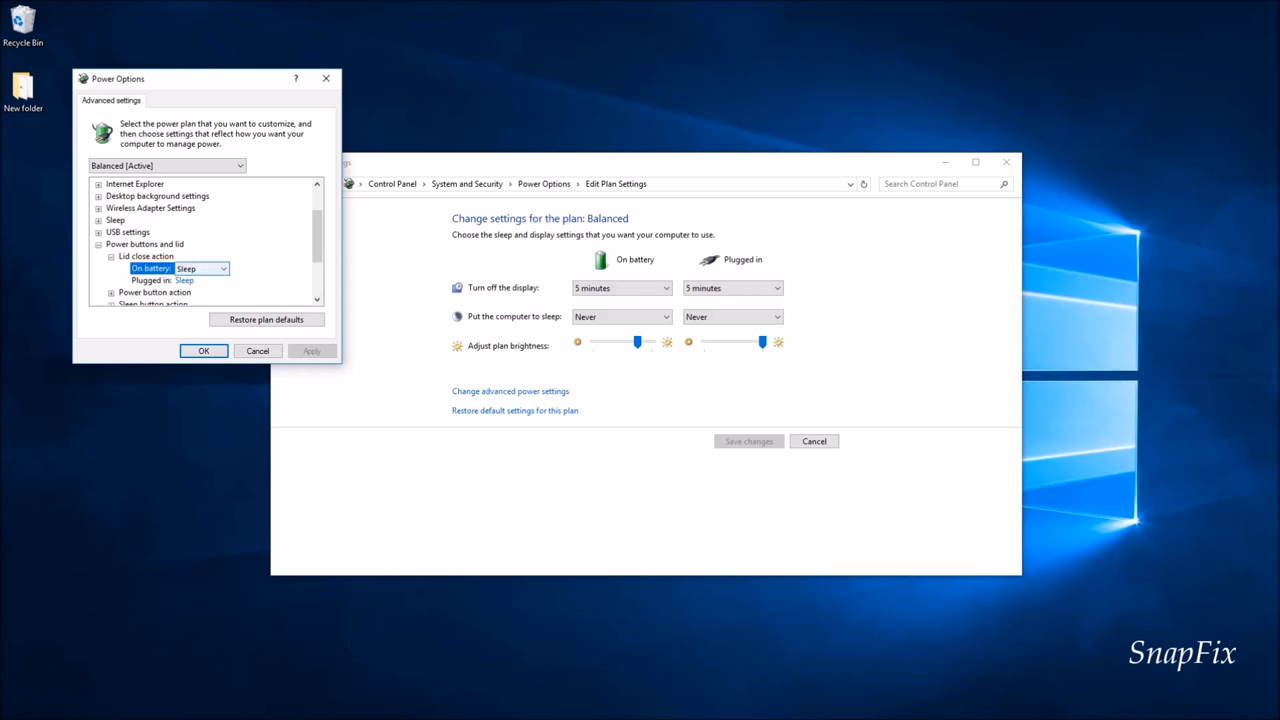
pyautogui.click(224, 268)
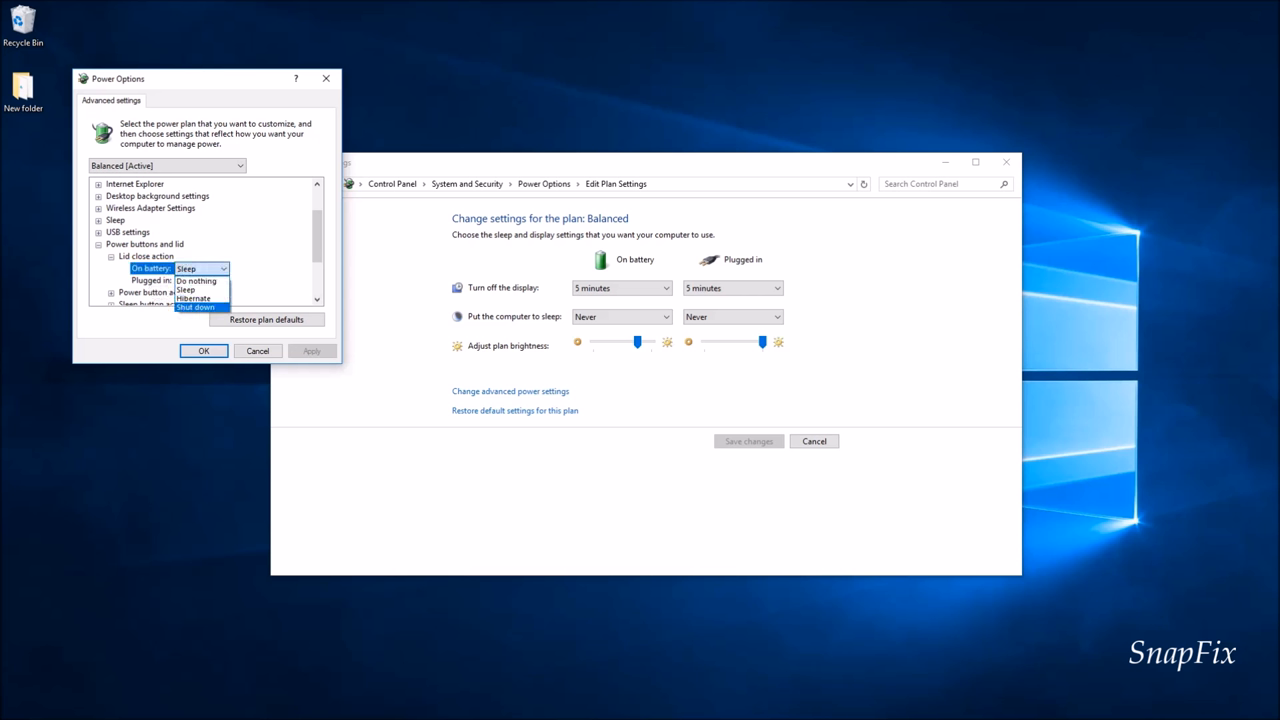
pyautogui.moveTo(196, 281)
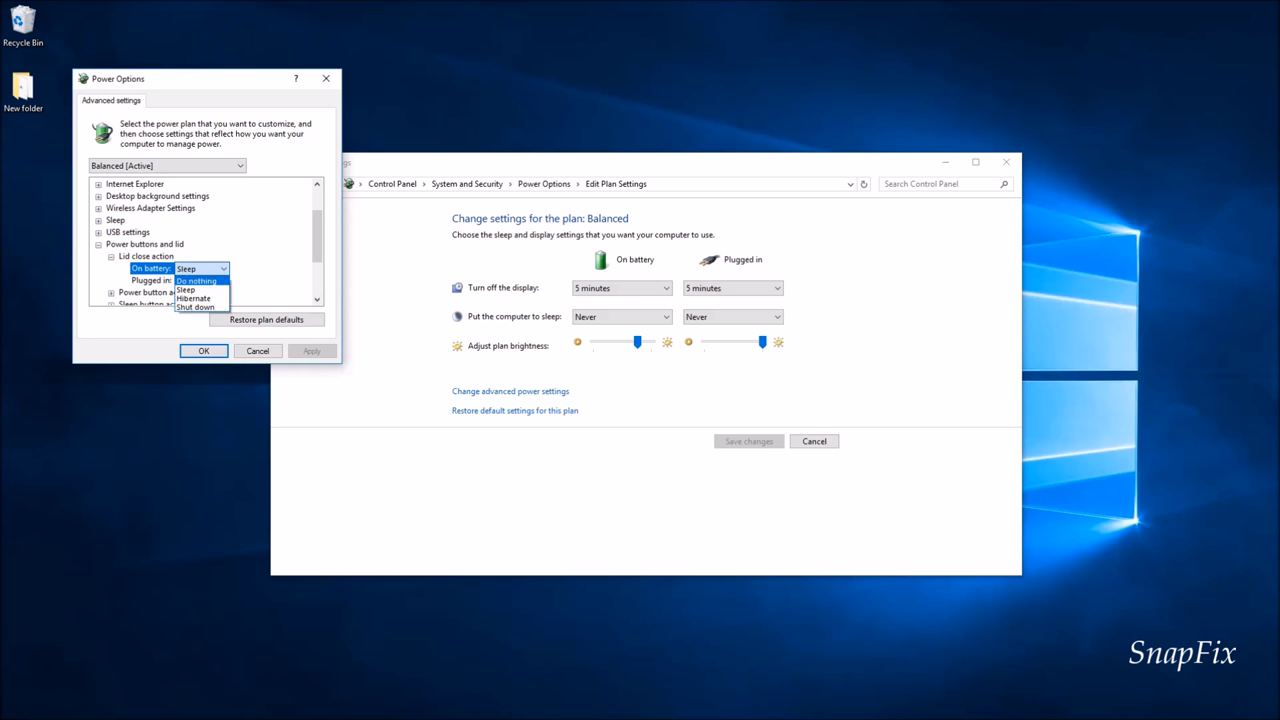
pyautogui.click(196, 281)
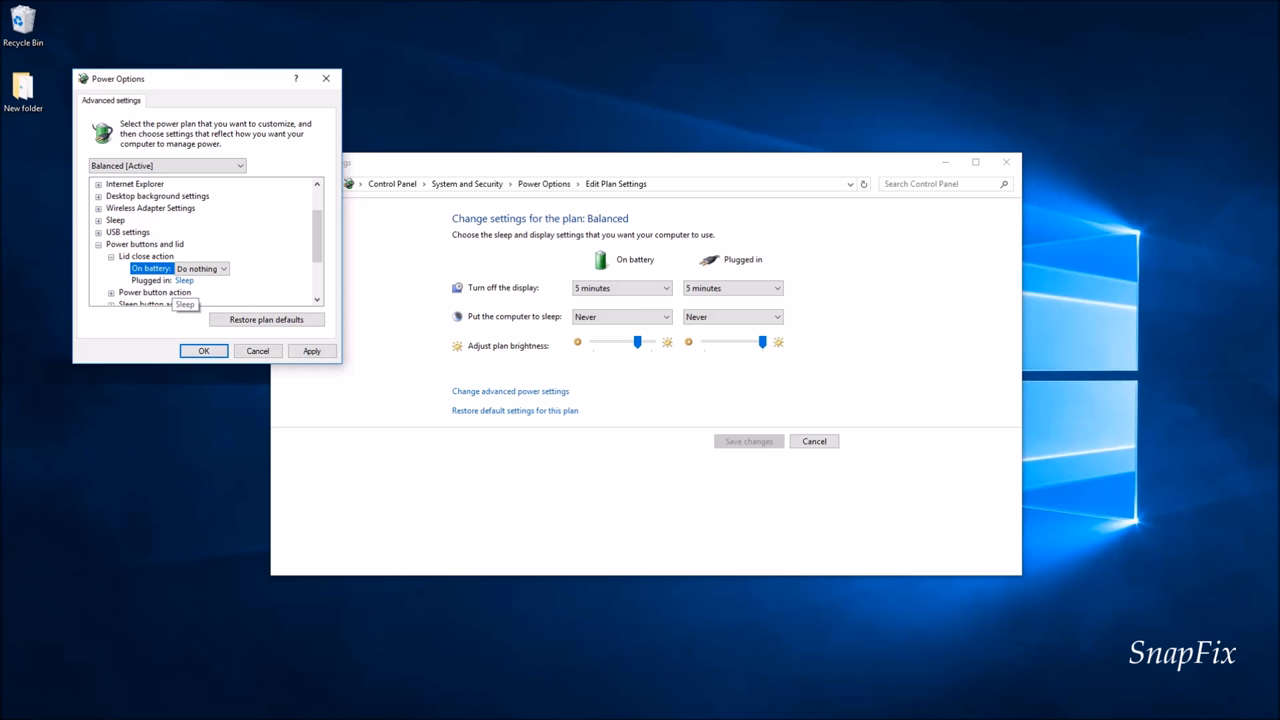
pyautogui.click(150, 280)
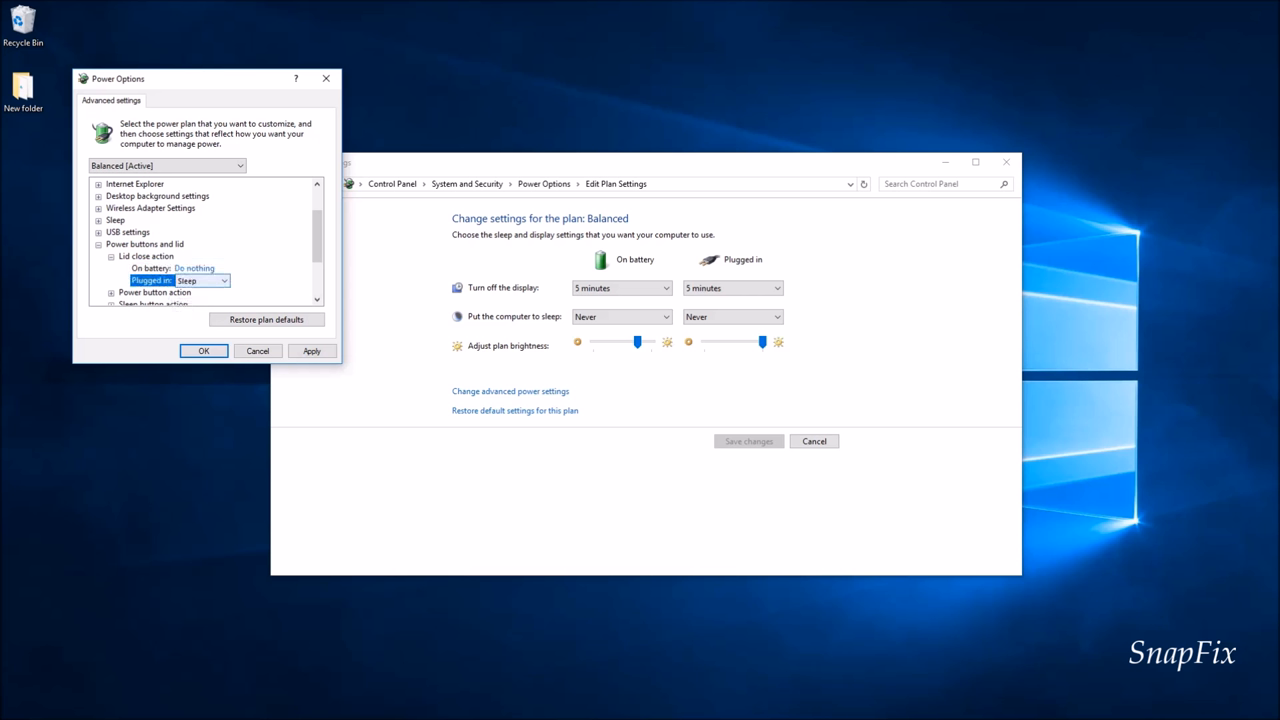
pyautogui.click(200, 280)
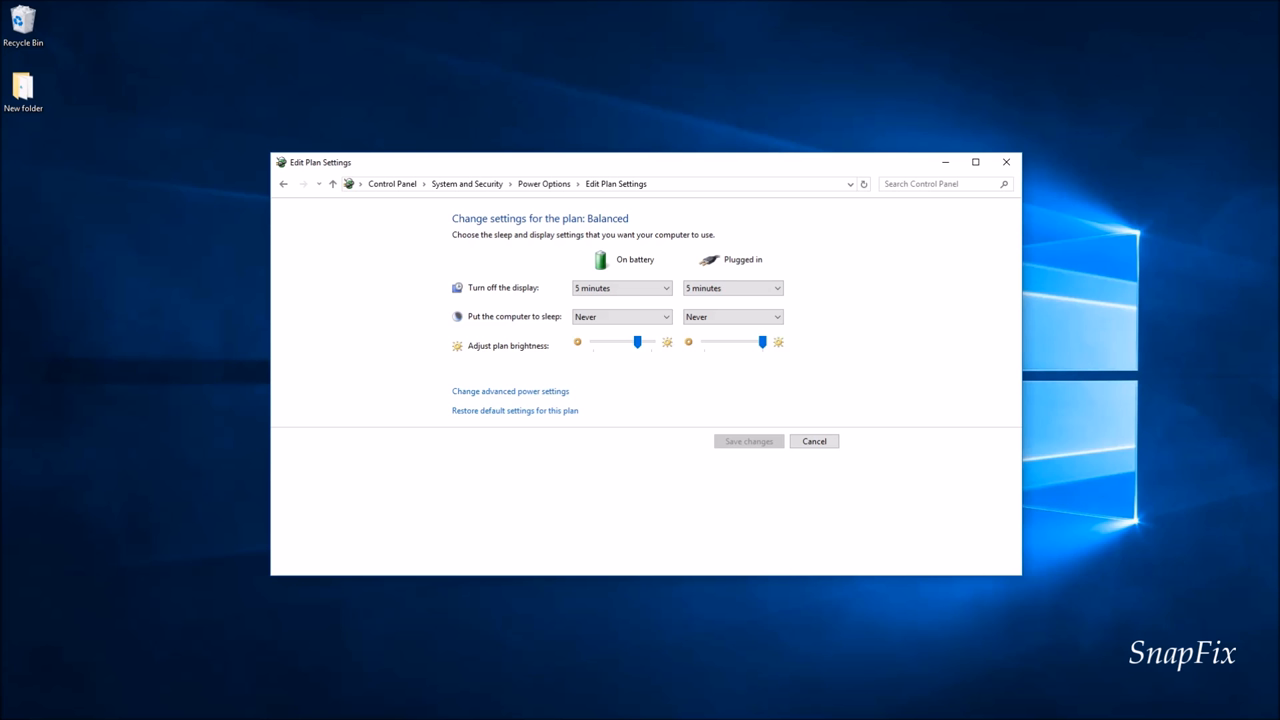
# Close the Edit Plan Settings window, leaving only the desktop
pyautogui.click(1005, 161)
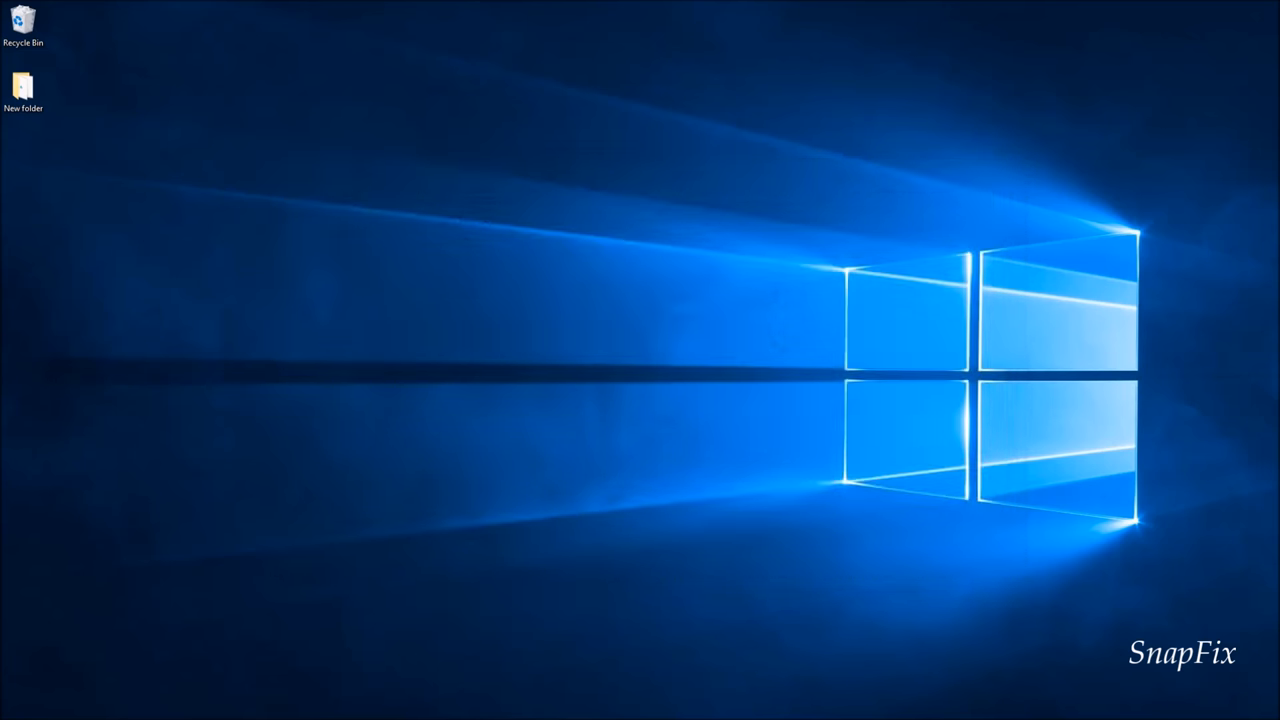